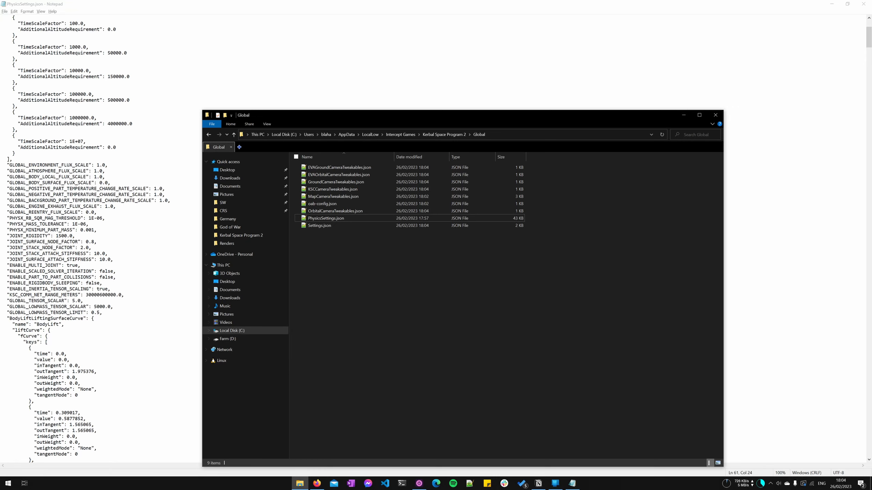
Step: In PhysicsSettings.json, add two zeros to JOINT_RIGIDITY, making it 150000.0
left_click(714, 115)
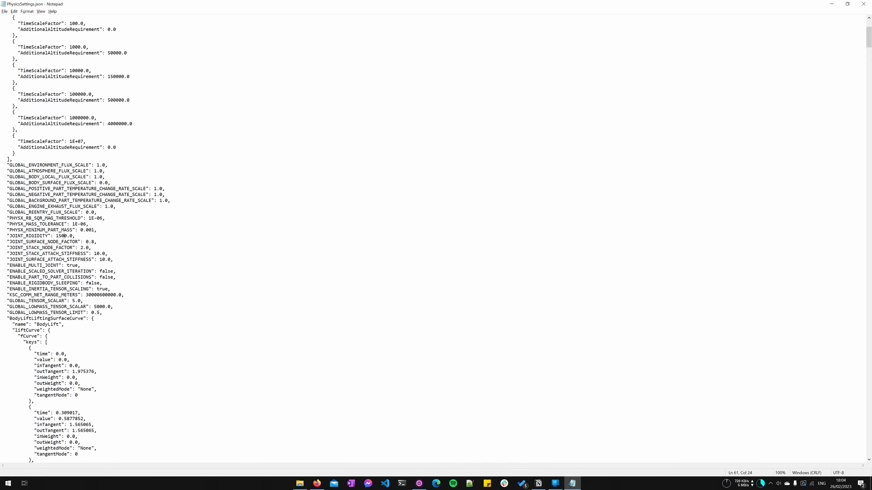
type("000")
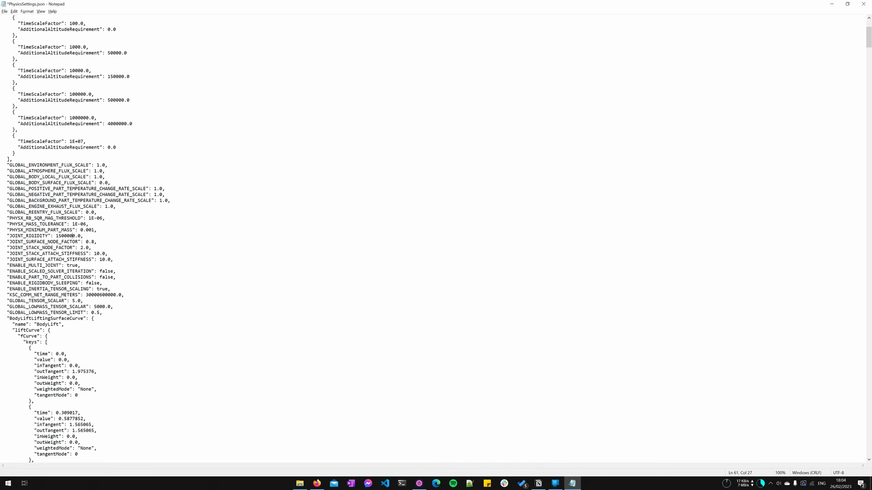